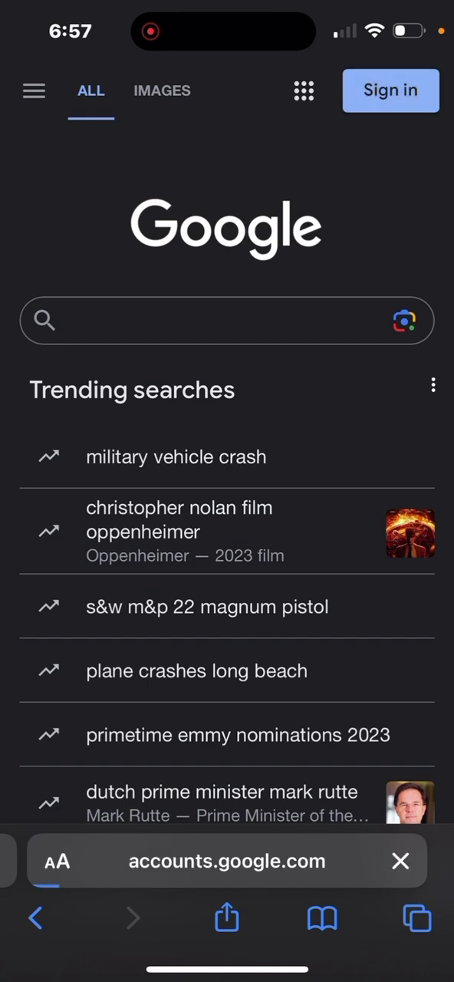
- Begin a new Google account for personal use from the sign-in page
{"action": "left_click", "coordinate": [390, 90]}
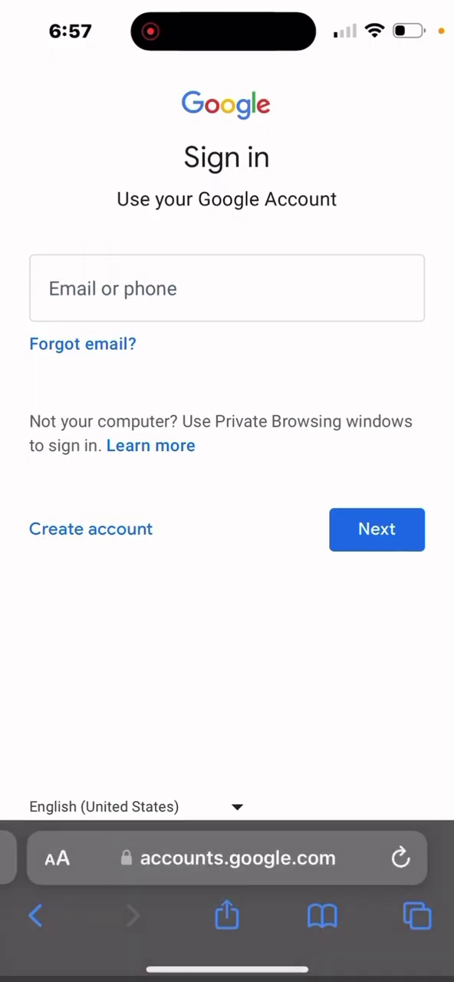
{"action": "left_click", "coordinate": [90, 529]}
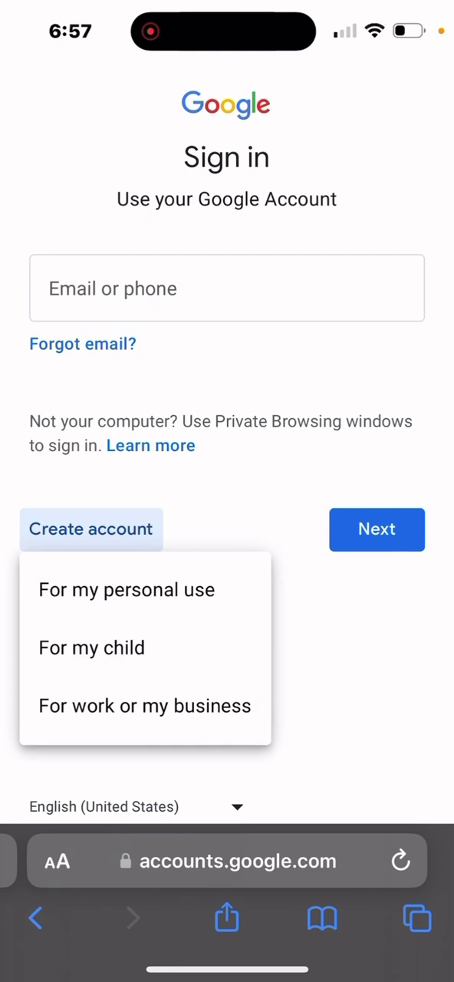
{"action": "left_click", "coordinate": [126, 590]}
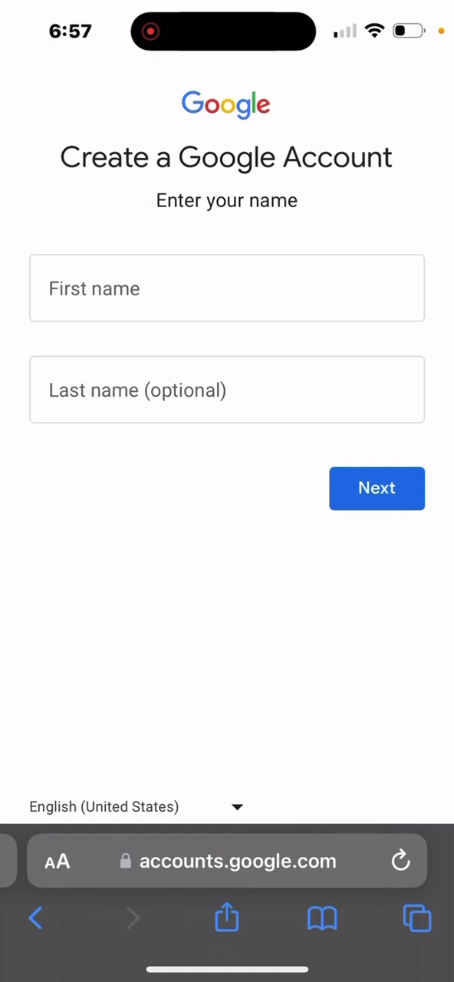
{"action": "left_click", "coordinate": [227, 288]}
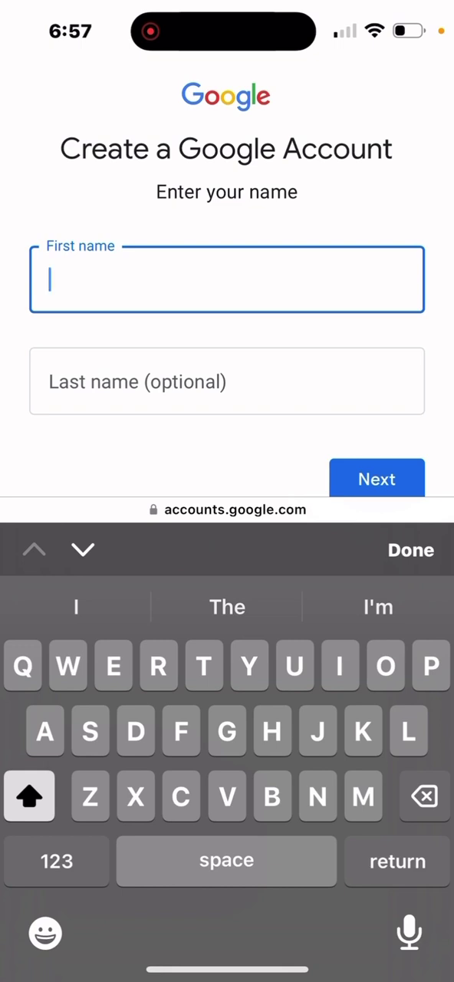
{"action": "type", "text": "Kiara"}
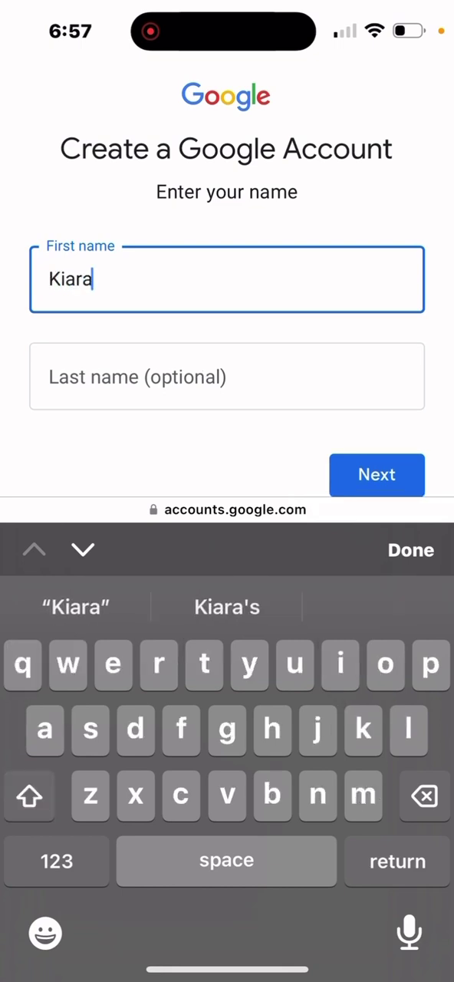
{"action": "left_click", "coordinate": [227, 376]}
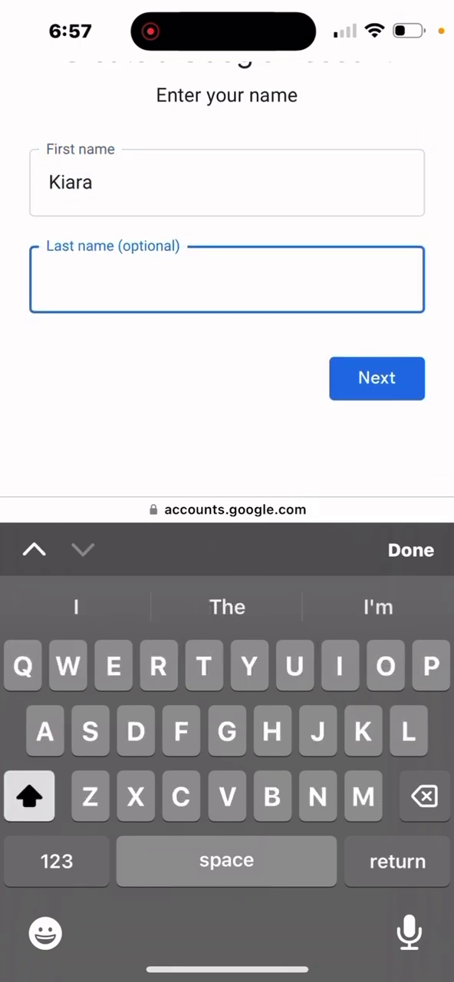
{"action": "type", "text": "Mas"}
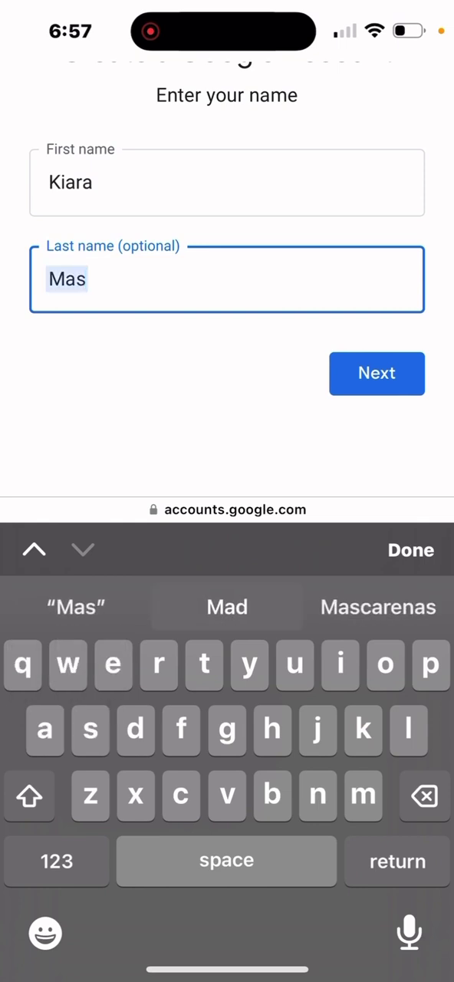
{"action": "left_click", "coordinate": [377, 606]}
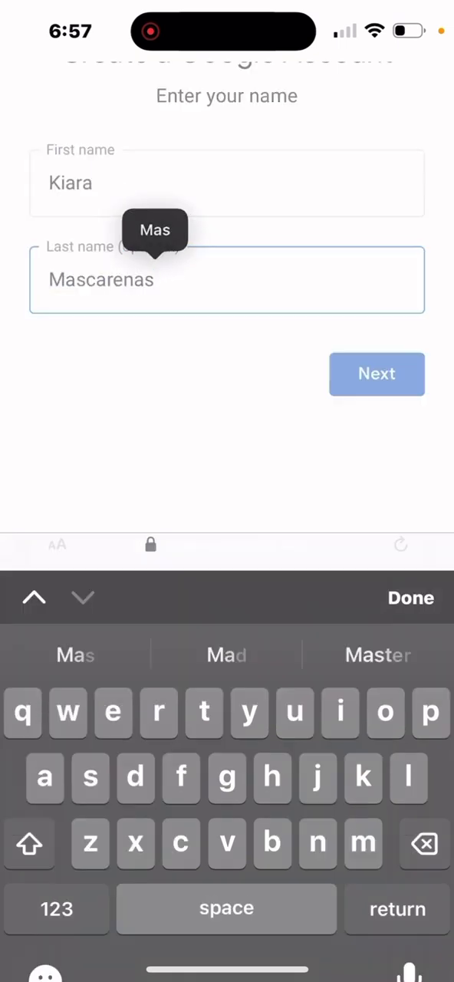
{"action": "left_click", "coordinate": [377, 374]}
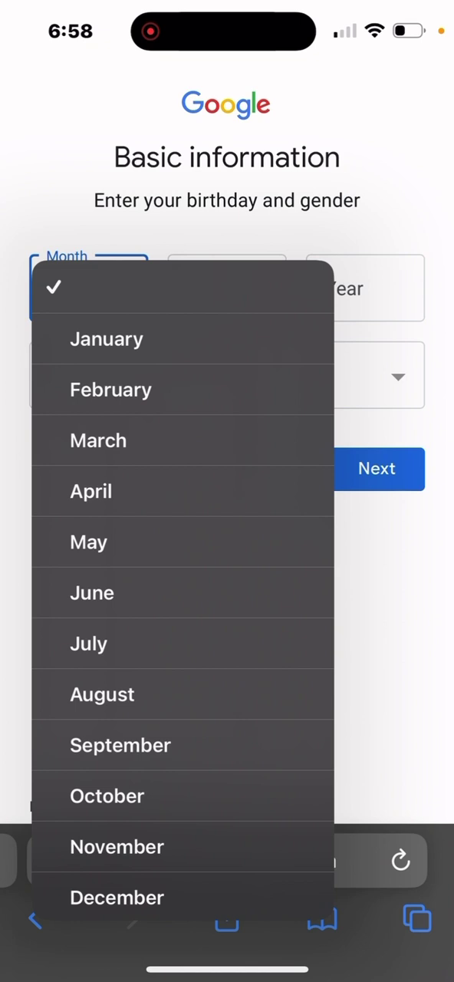
{"action": "left_click", "coordinate": [116, 897]}
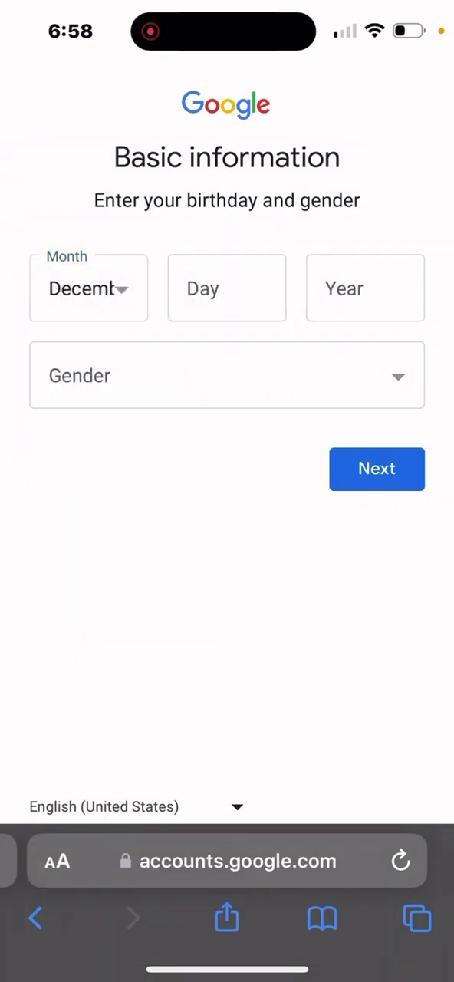
{"action": "left_click", "coordinate": [365, 288]}
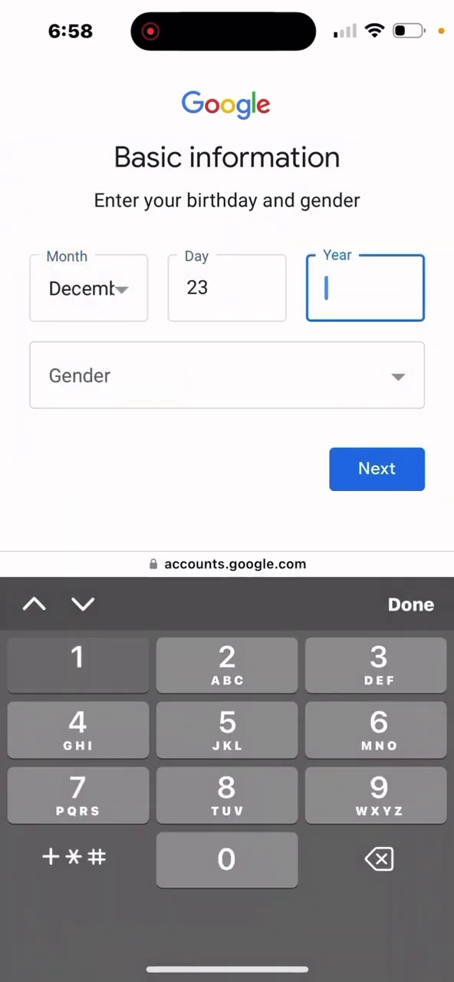
{"action": "left_click", "coordinate": [227, 375]}
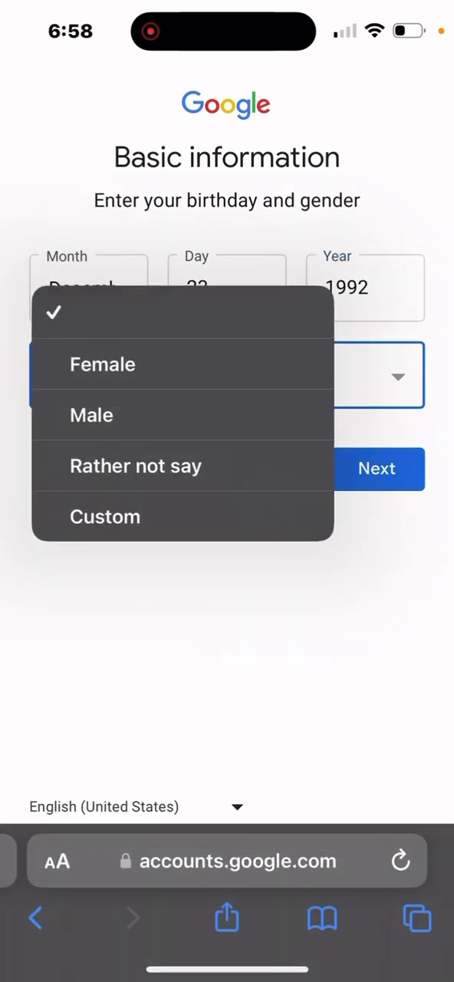
{"action": "left_click", "coordinate": [103, 364]}
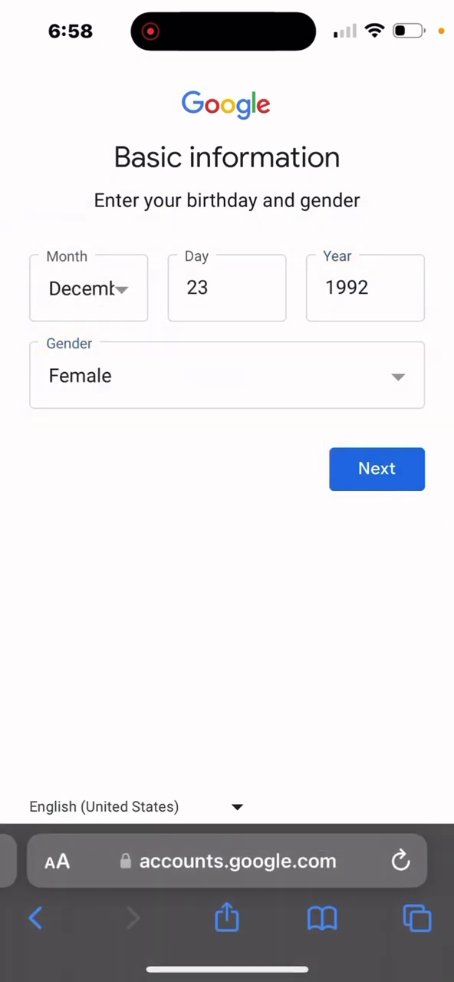
{"action": "left_click", "coordinate": [376, 469]}
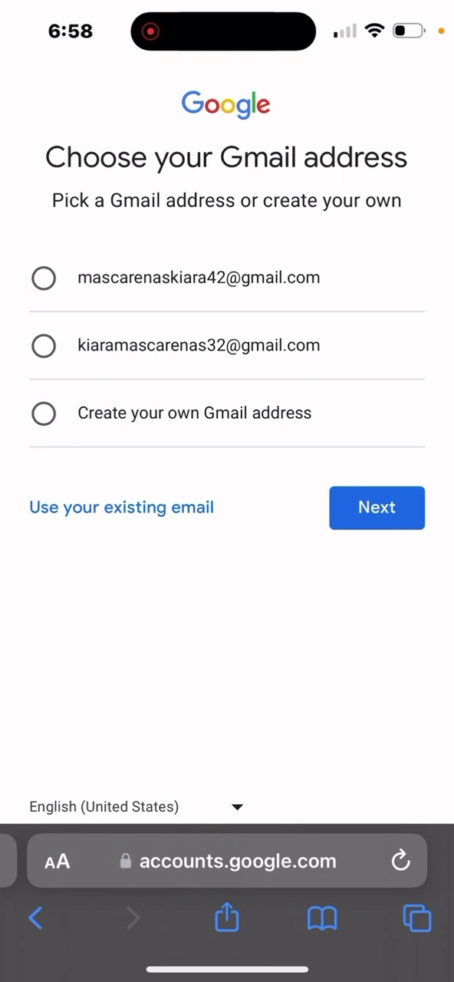
- Pick the second suggested Gmail address and accept Safari's easy-to-type strong password
{"action": "left_click", "coordinate": [44, 346]}
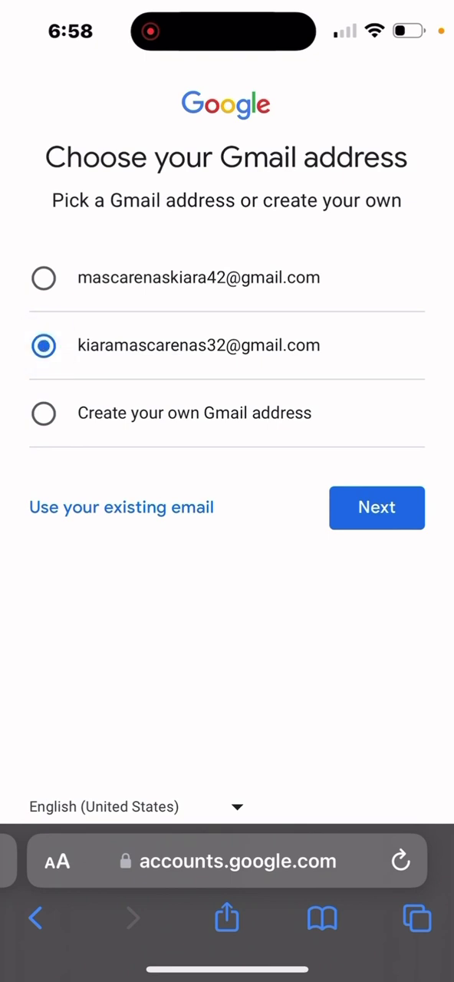
{"action": "left_click", "coordinate": [377, 507]}
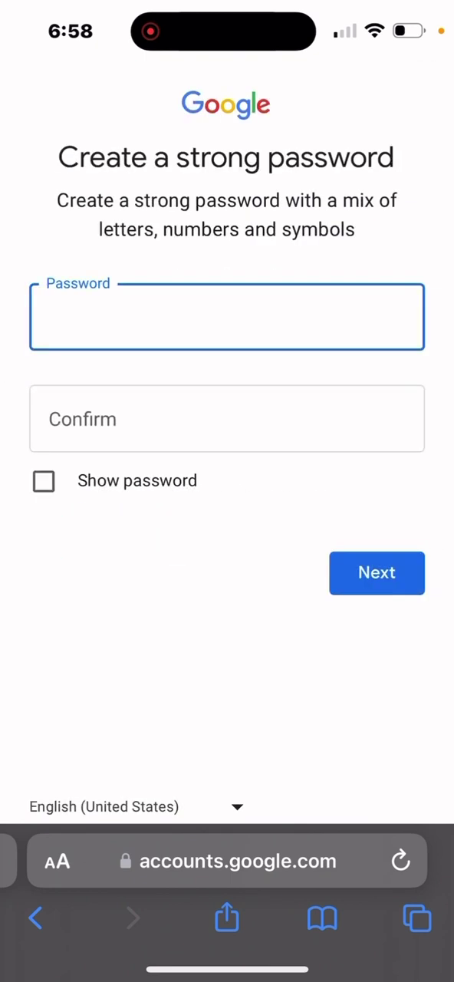
{"action": "left_click", "coordinate": [226, 316]}
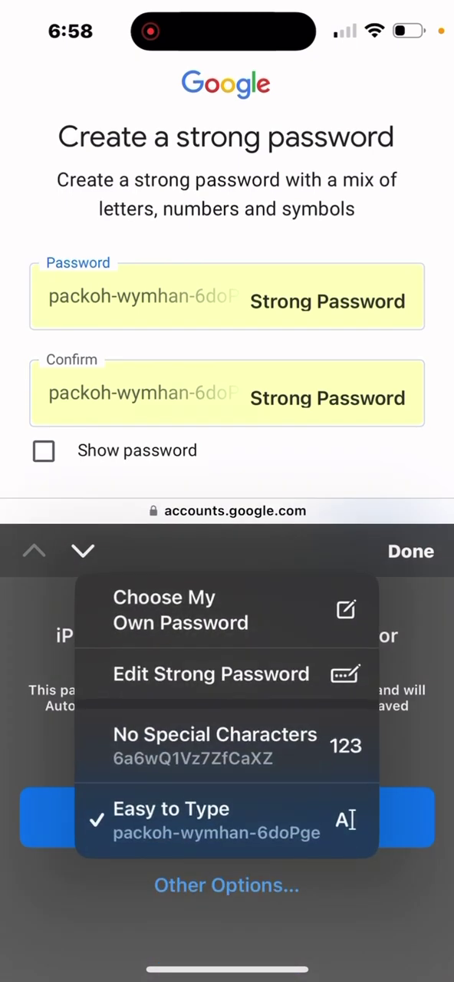
{"action": "left_click", "coordinate": [164, 610]}
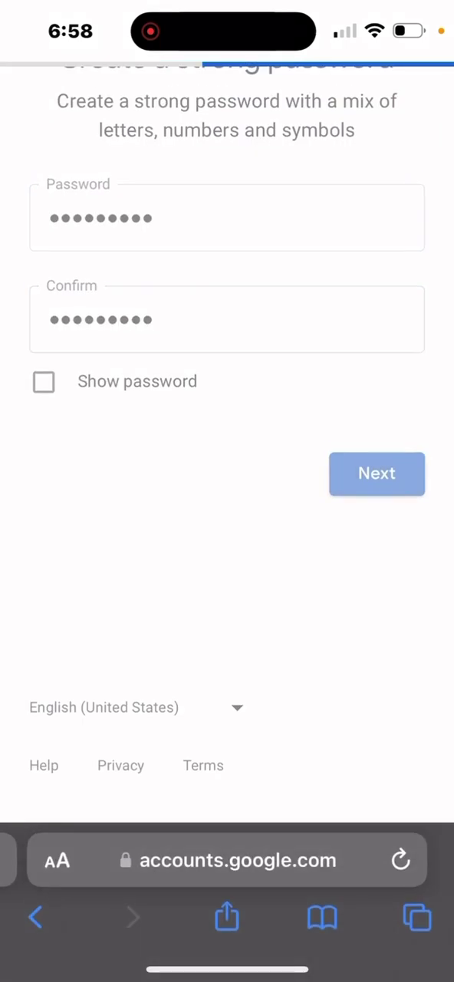
{"action": "left_click", "coordinate": [377, 473]}
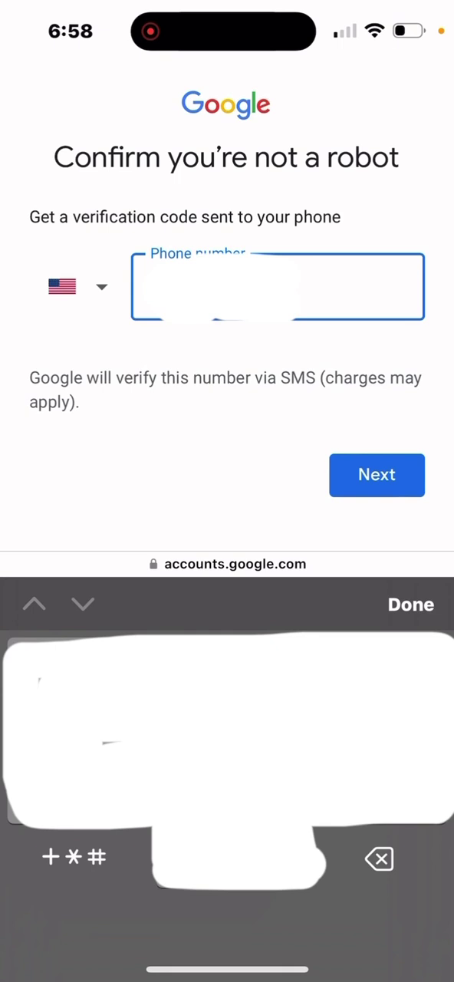
- Verify the phone with the code from Messages and skip adding a phone number
{"action": "left_click", "coordinate": [377, 475]}
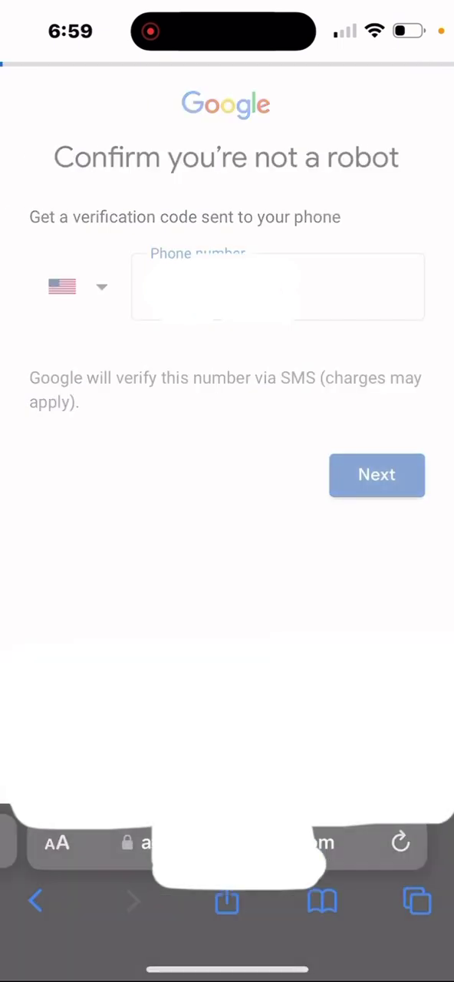
{"action": "left_click", "coordinate": [377, 474]}
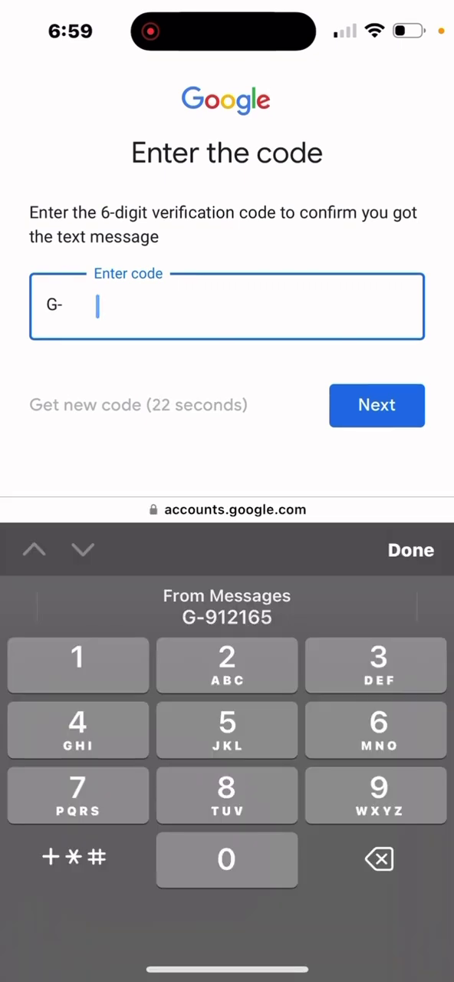
{"action": "left_click", "coordinate": [377, 405]}
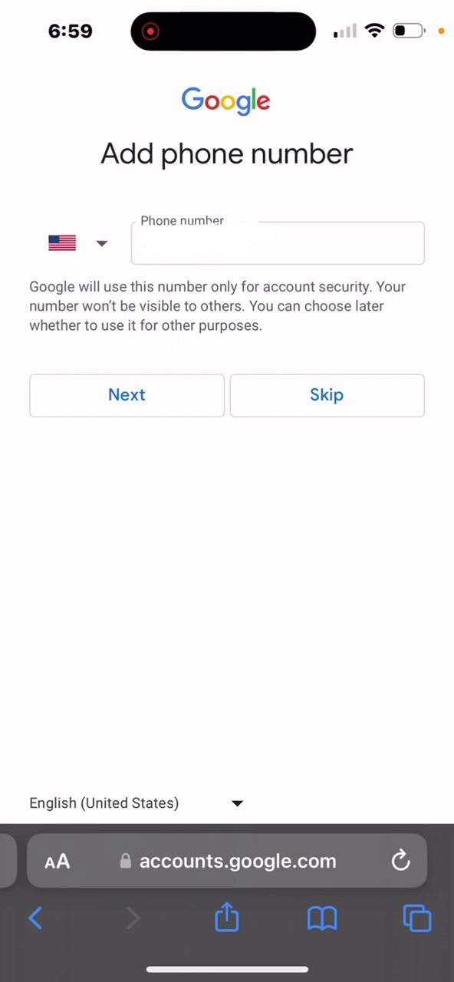
{"action": "left_click", "coordinate": [327, 394]}
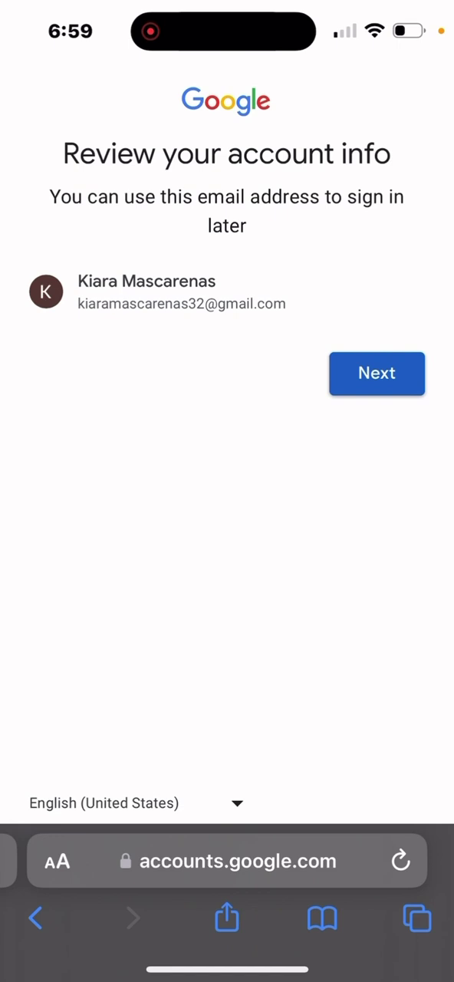
- Confirm the account review, agree to the privacy terms and confirm personalization settings
{"action": "left_click", "coordinate": [377, 374]}
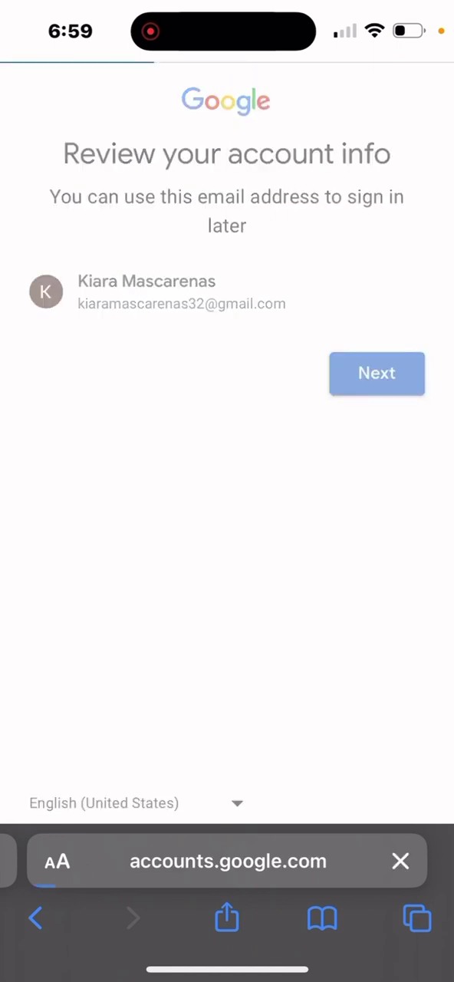
{"action": "left_click", "coordinate": [376, 374]}
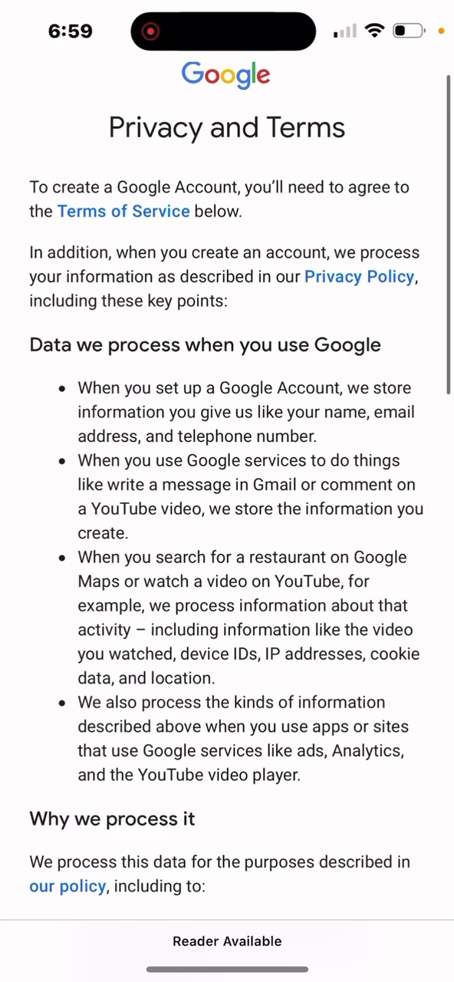
{"action": "scroll", "scroll_direction": "down", "scroll_amount": 3}
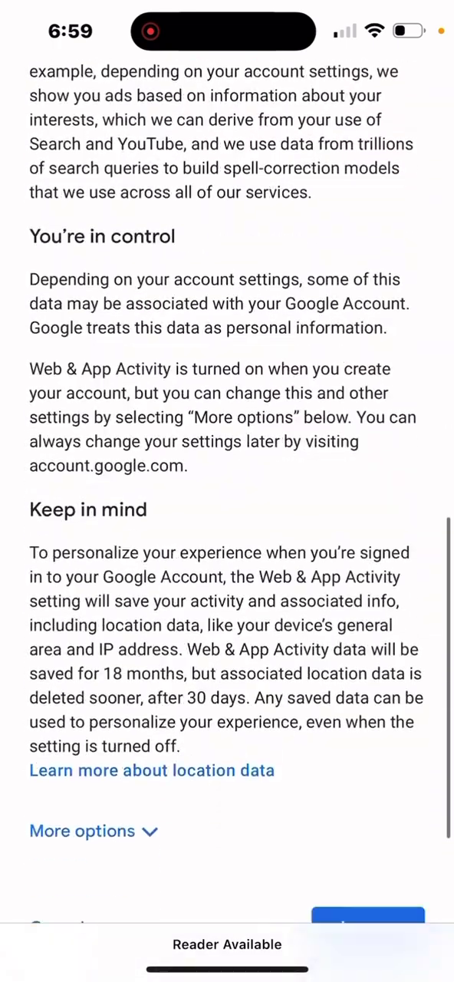
{"action": "left_click", "coordinate": [367, 917]}
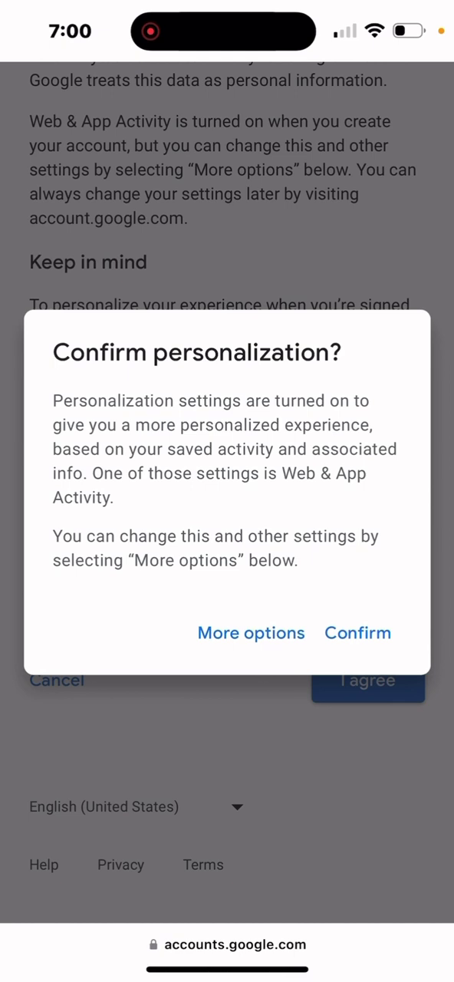
{"action": "left_click", "coordinate": [358, 632]}
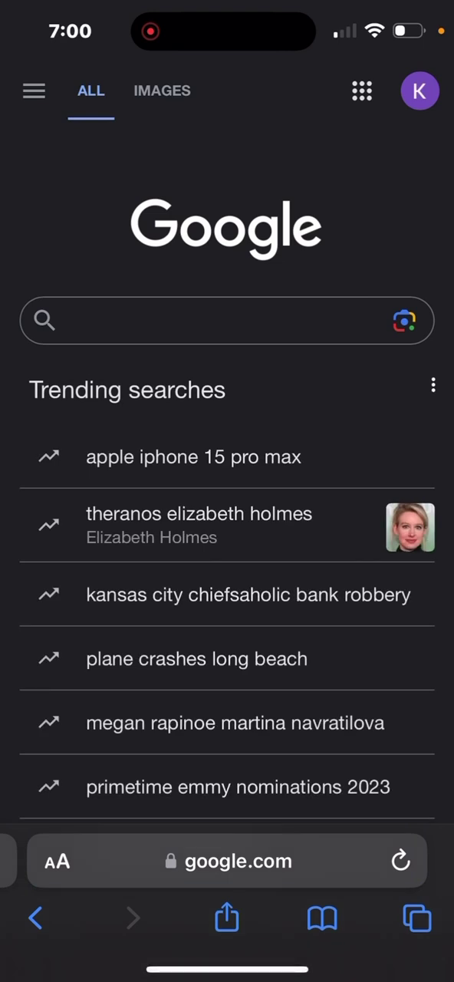
- Open Manage your Google Account from the profile avatar menu
{"action": "left_click", "coordinate": [419, 90]}
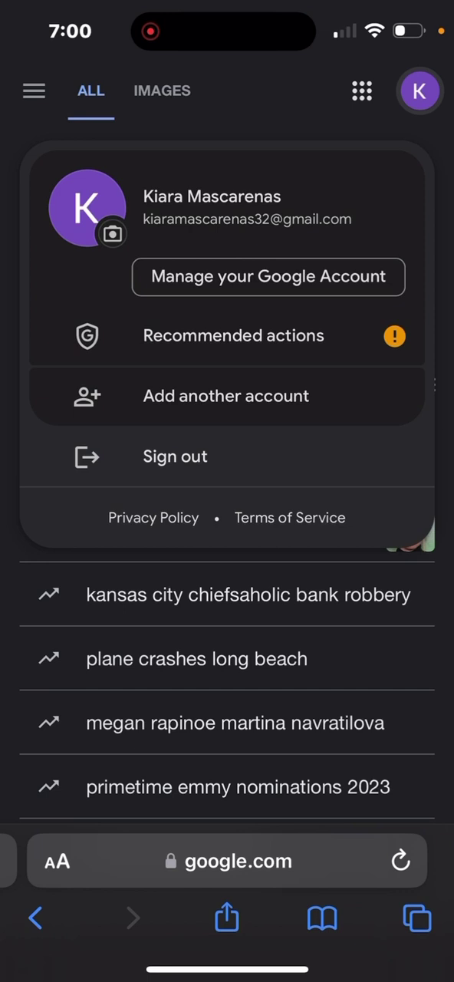
{"action": "left_click", "coordinate": [268, 277]}
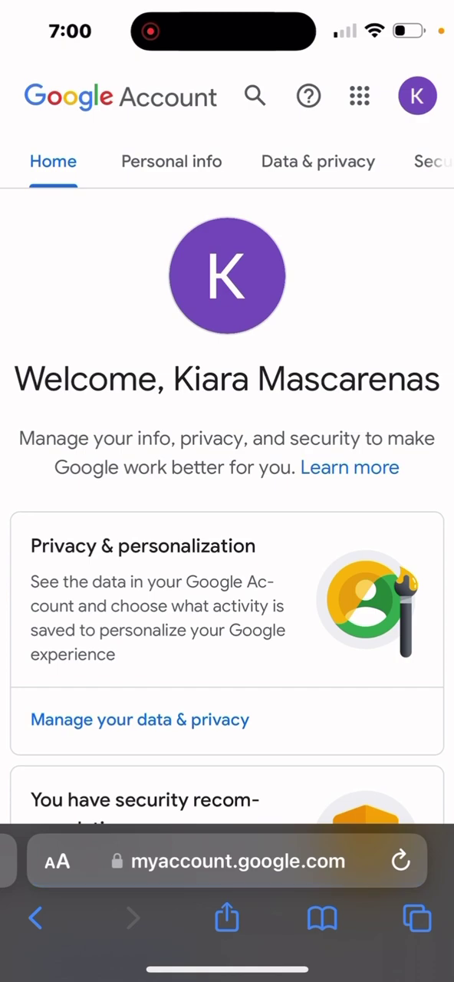